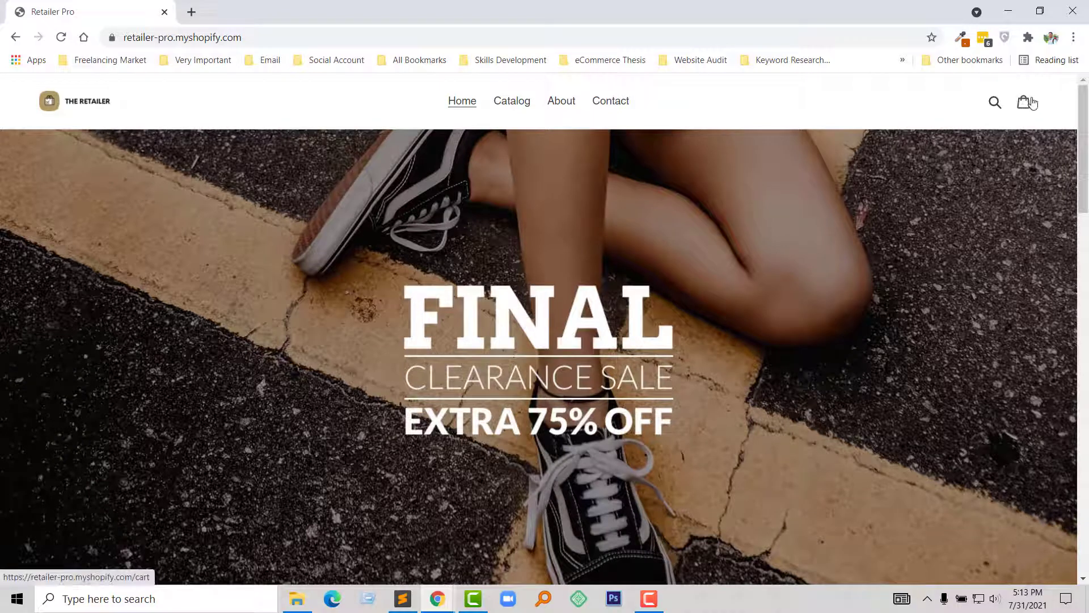
mouse_move(1023, 107)
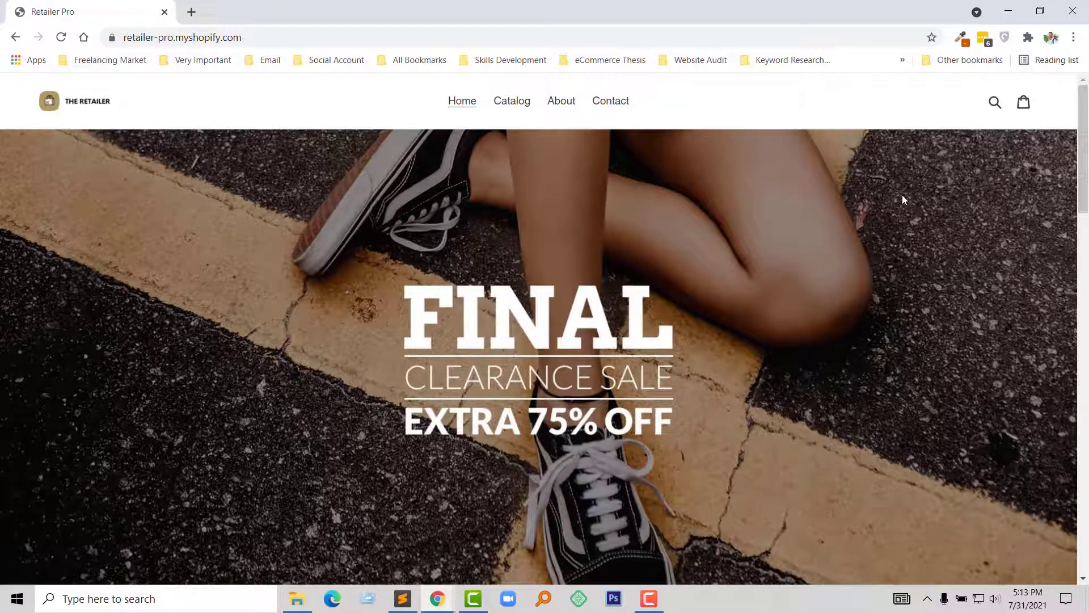
mouse_move(239, 111)
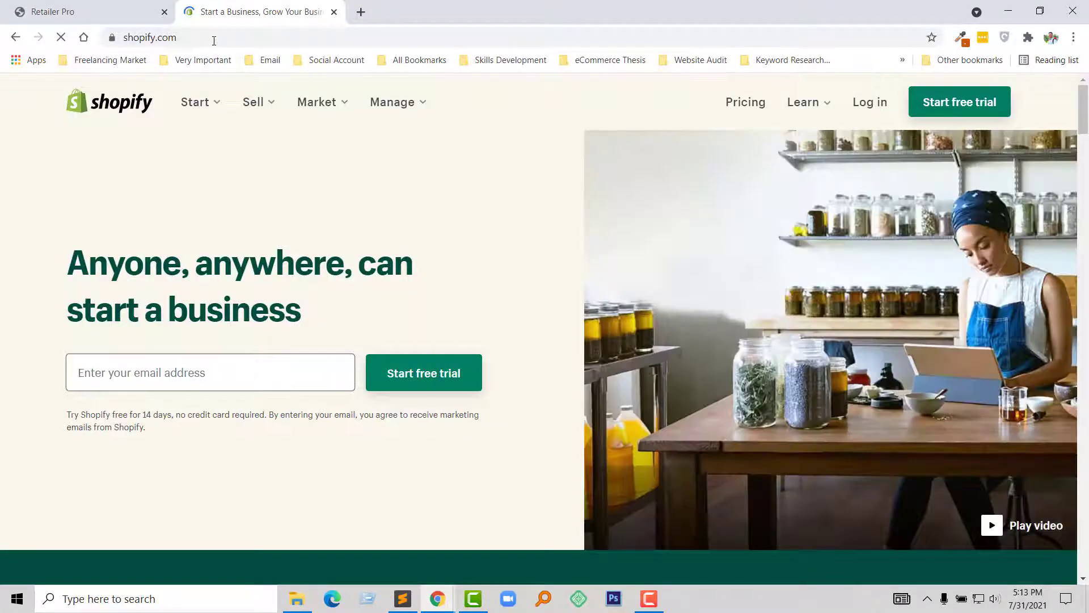
mouse_move(869, 102)
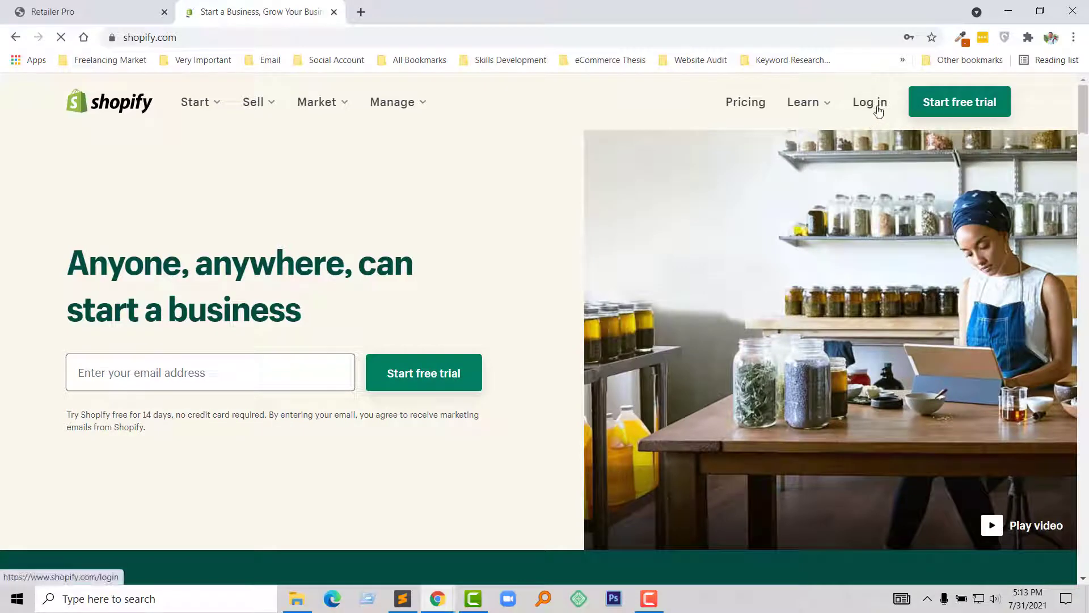
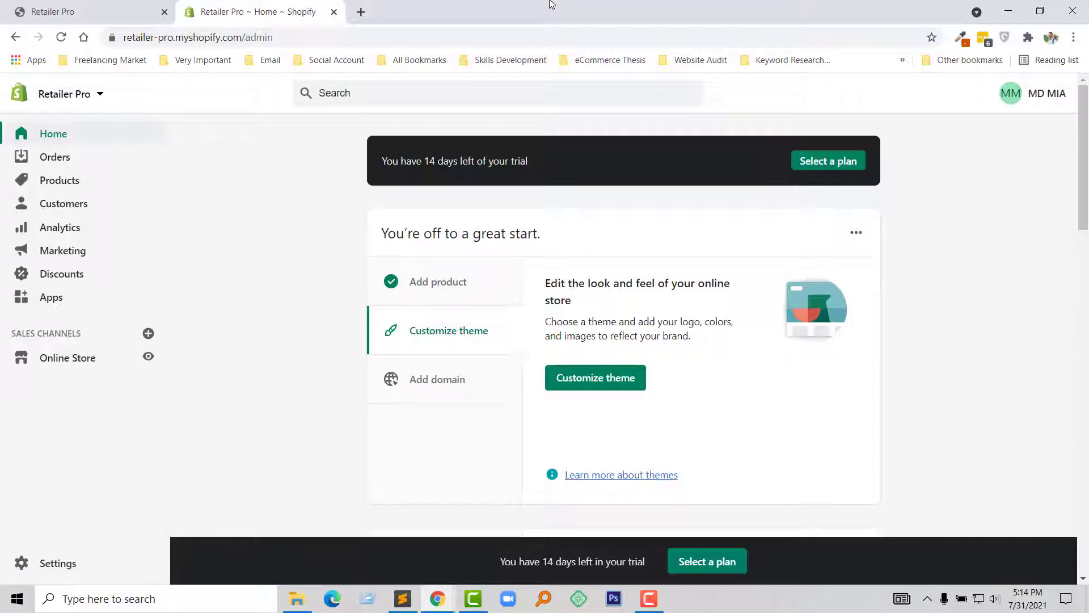
left_click(402, 598)
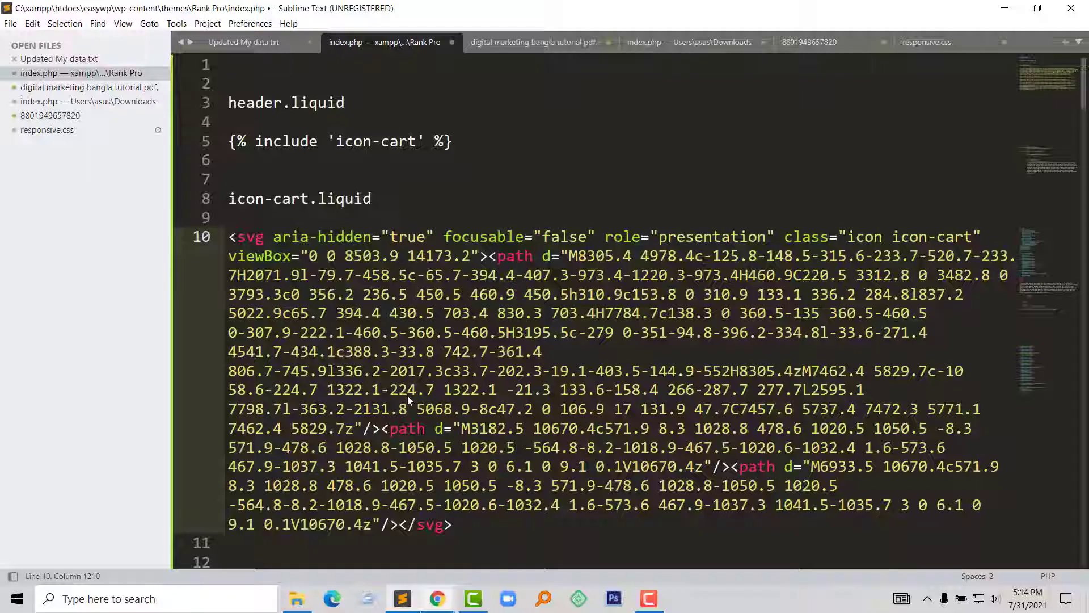
left_click(435, 598)
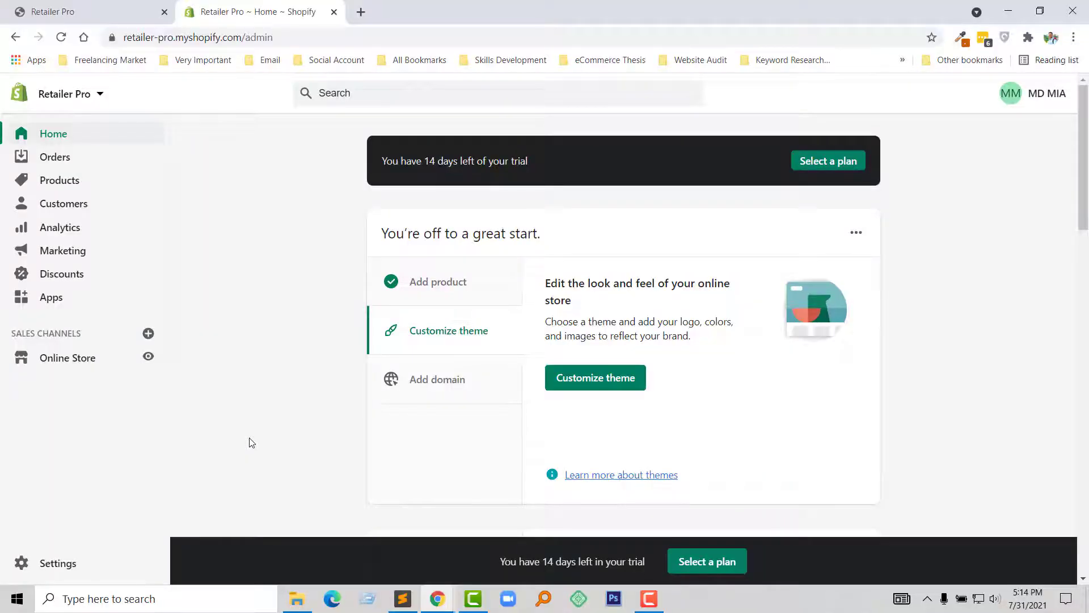
mouse_move(249, 328)
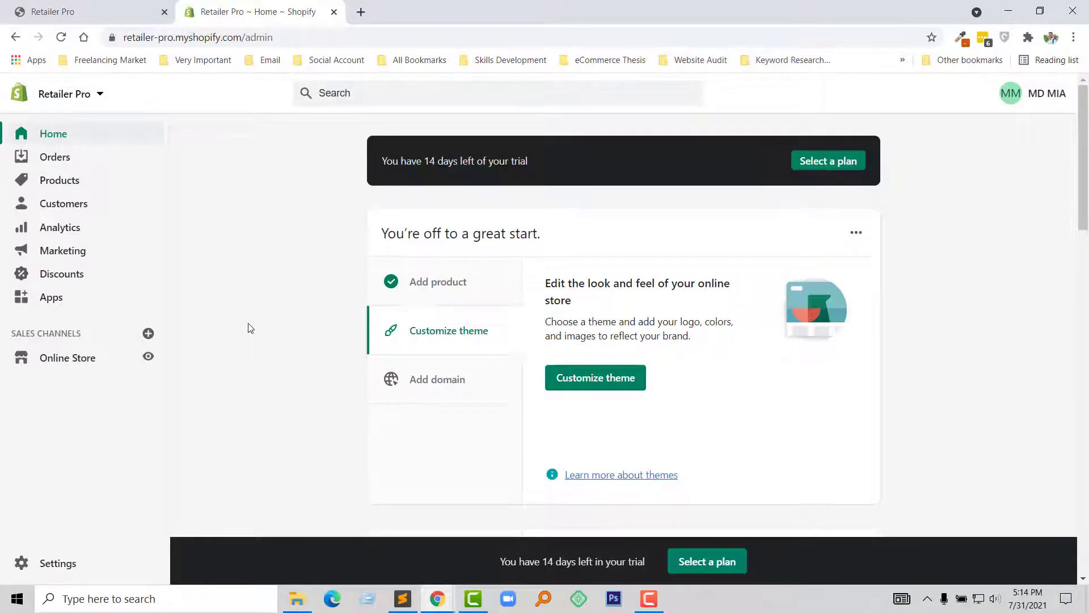
mouse_move(122, 362)
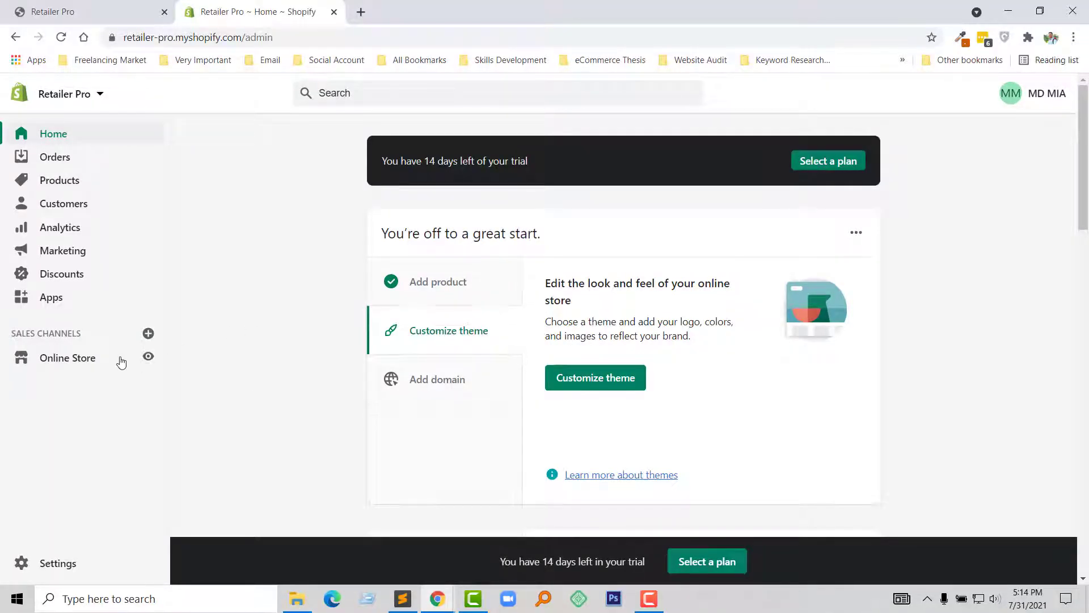
From Online Store > Themes, launch Actions > Edit code on the Debut theme.
left_click(66, 357)
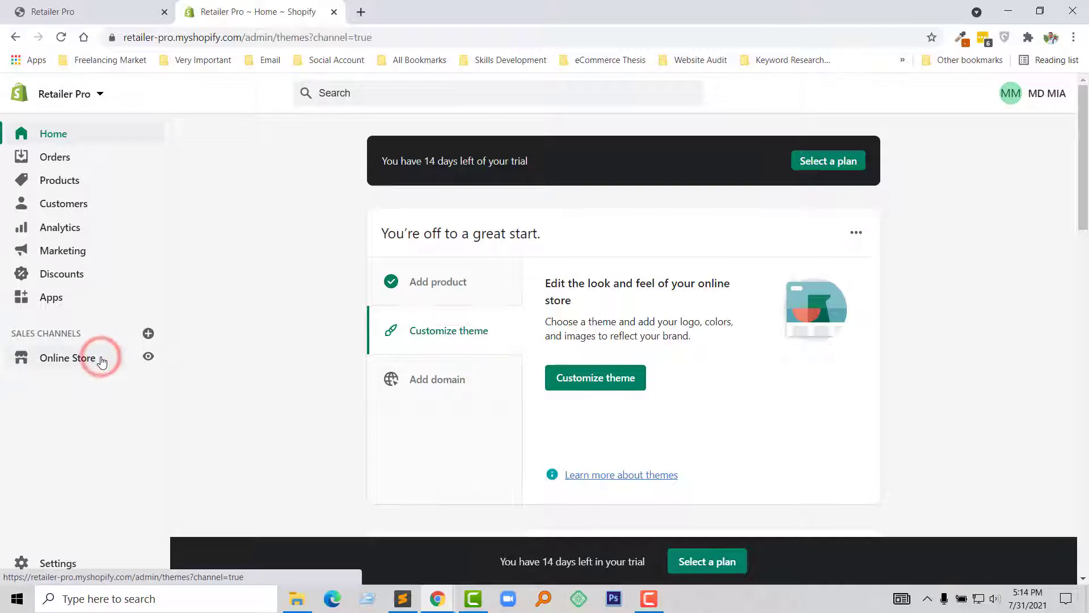
left_click(67, 358)
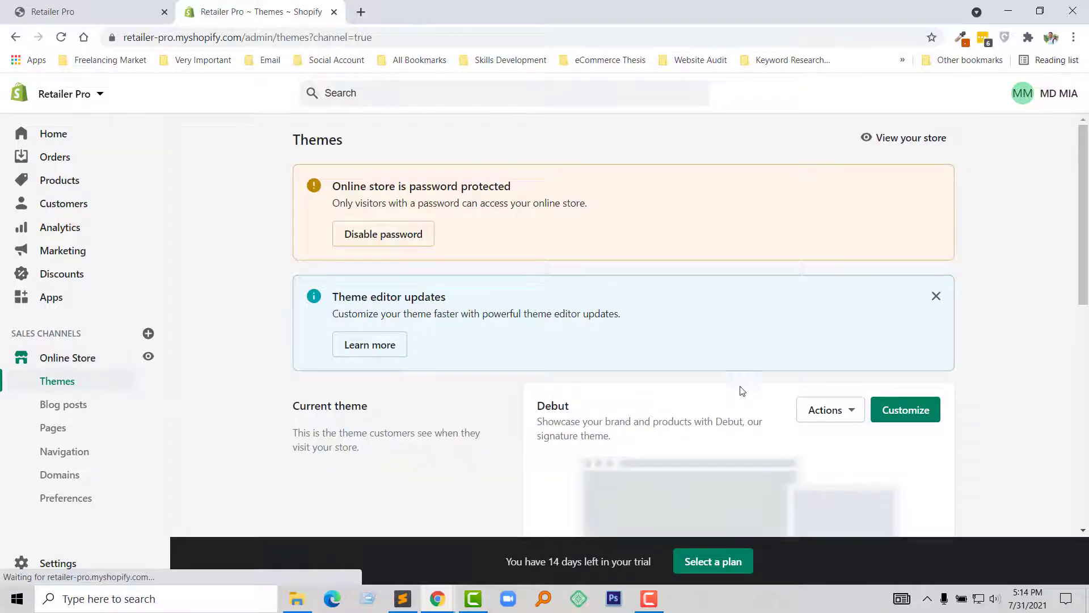
left_click(824, 409)
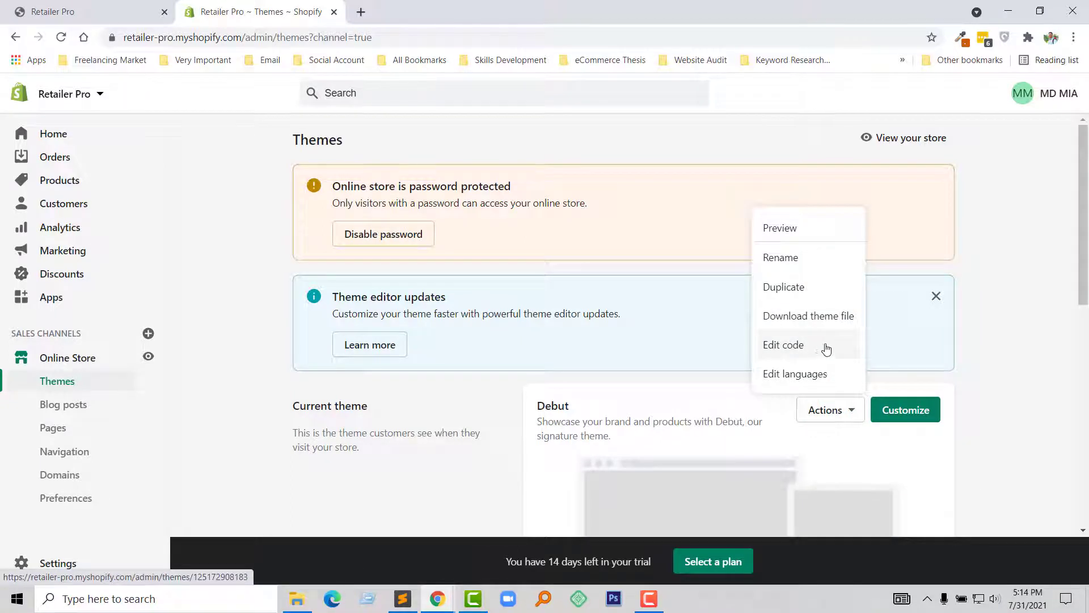
left_click(783, 345)
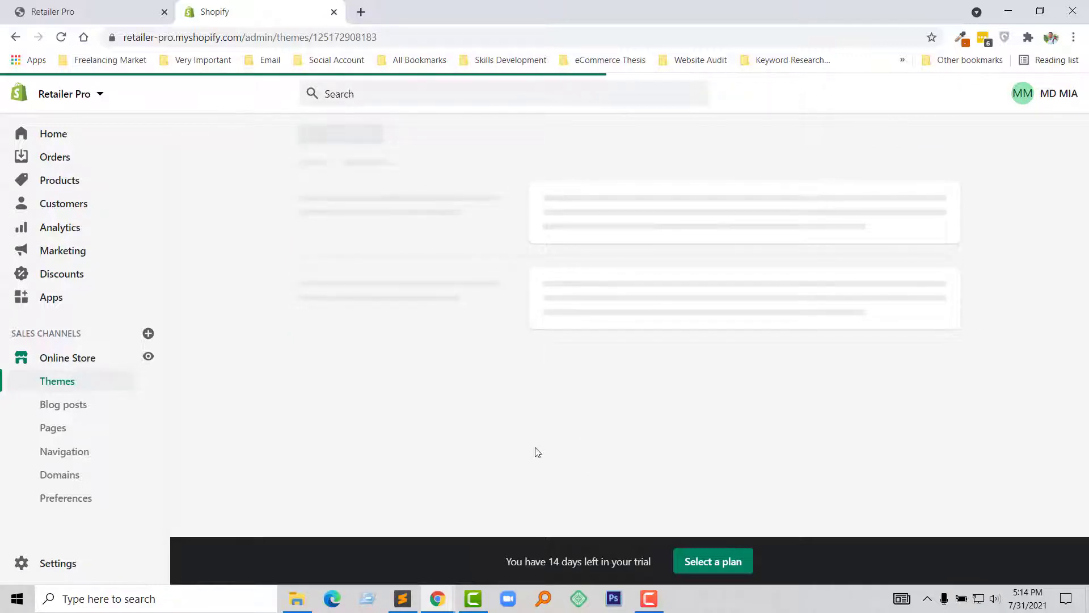
left_click(402, 598)
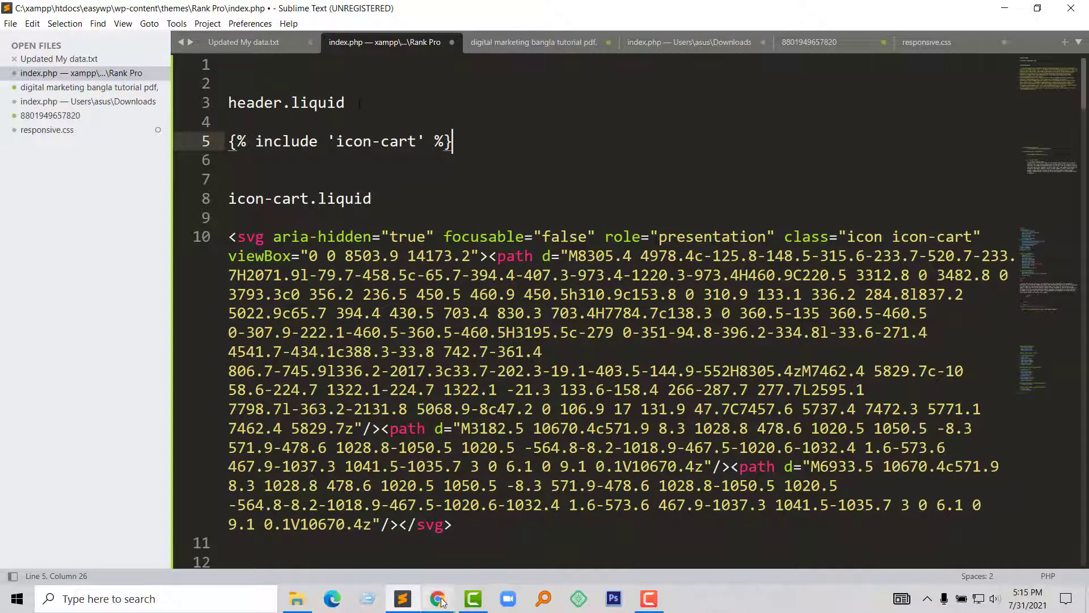
Back in the Debut code editor, filter files by 'header' and select header.liquid.
left_click(437, 598)
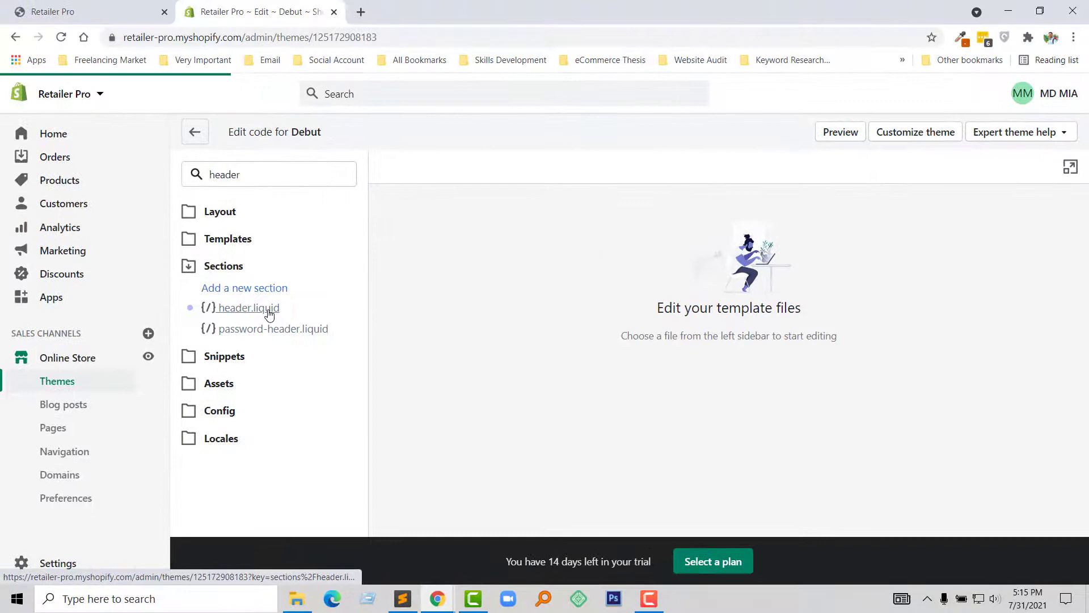
left_click(246, 308)
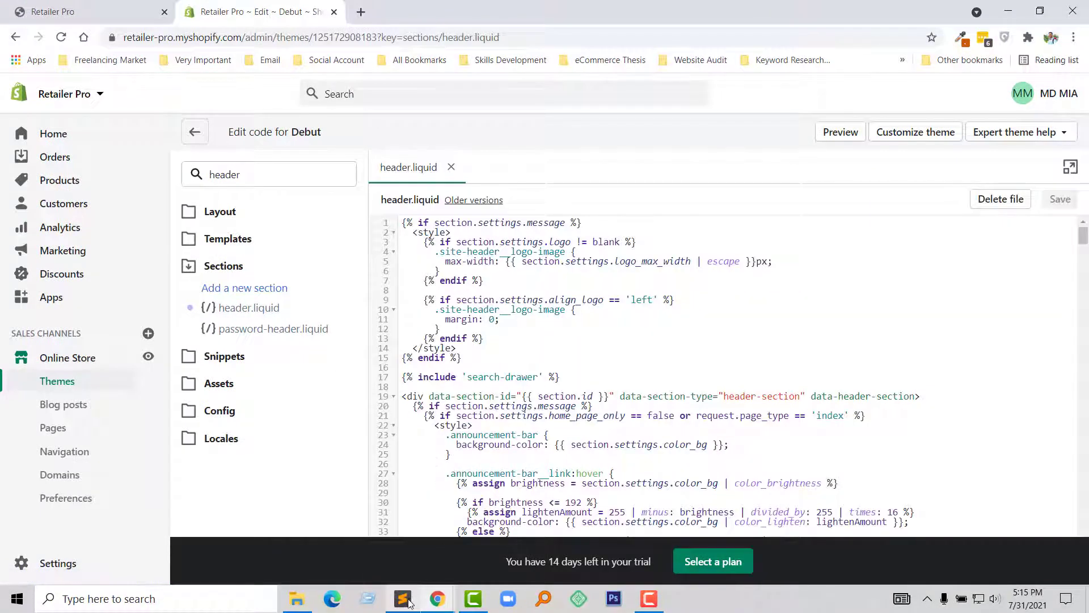
Copy the icon-cart include line from the notes and locate it in header.liquid with Ctrl+F.
left_click(402, 598)
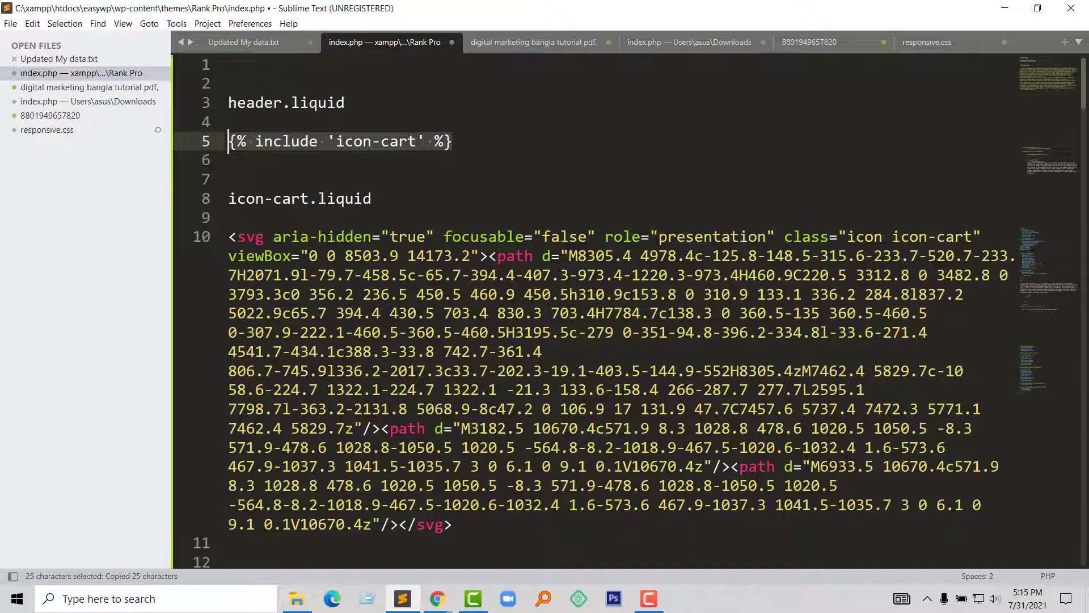
mouse_move(436, 598)
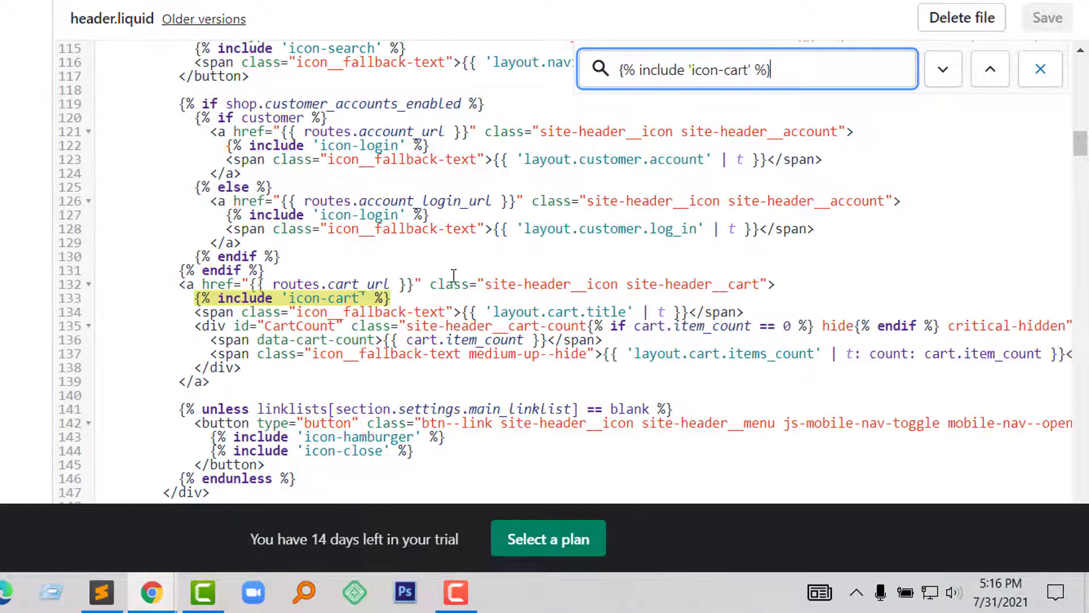
key("enter")
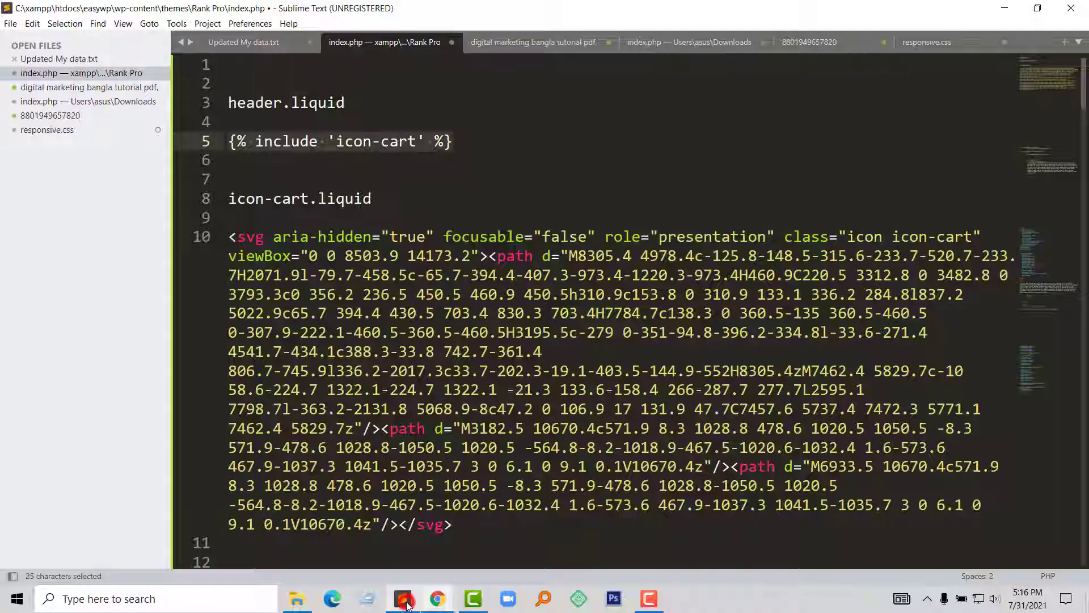
Copy 'icon-cart.liquid' from the notes into the file search and bring up that snippet.
left_click(236, 178)
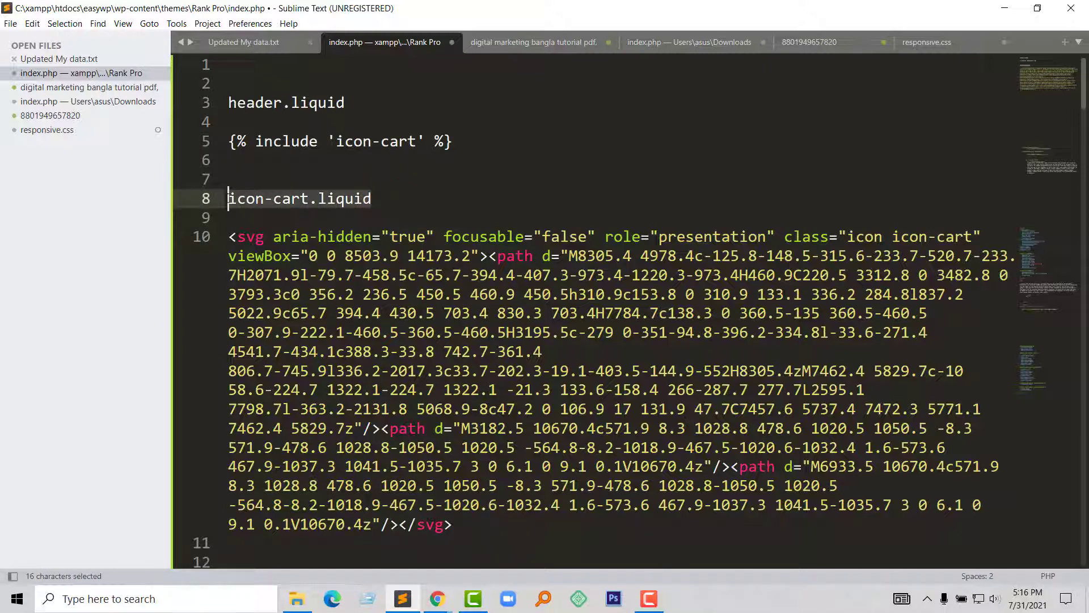
key("ctrl+c")
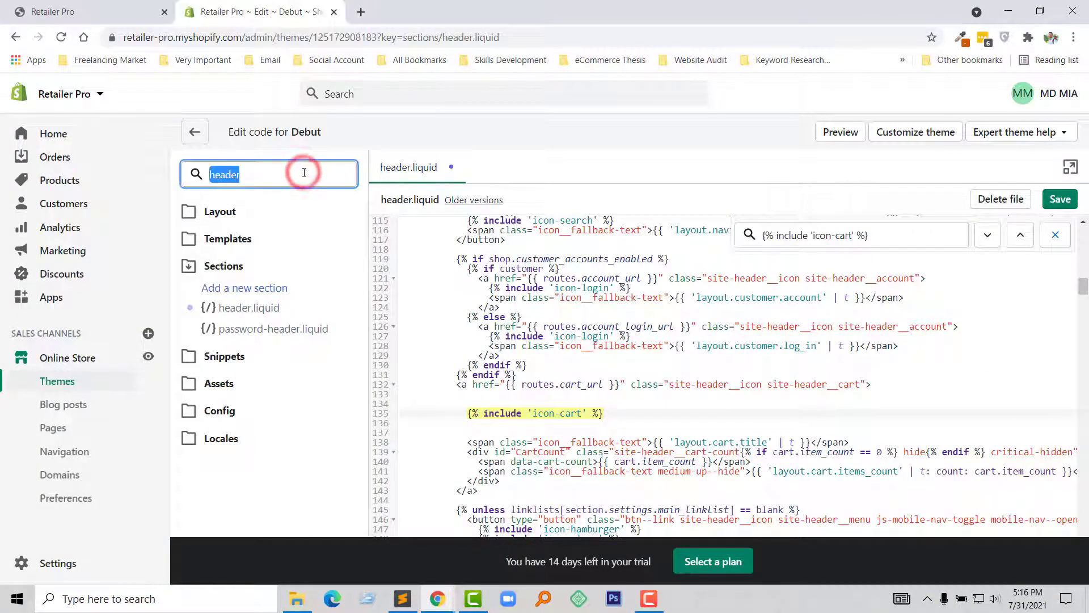
type("icon-cart.liquid")
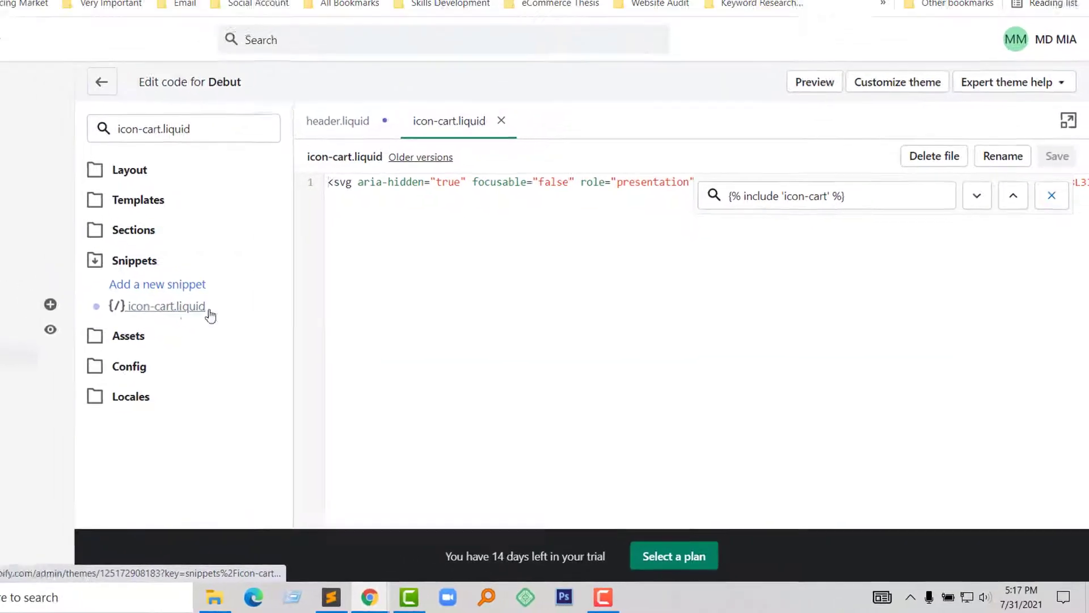
Copy the new SVG cart code from the notes and clear icon-cart.liquid's old code.
left_click(399, 598)
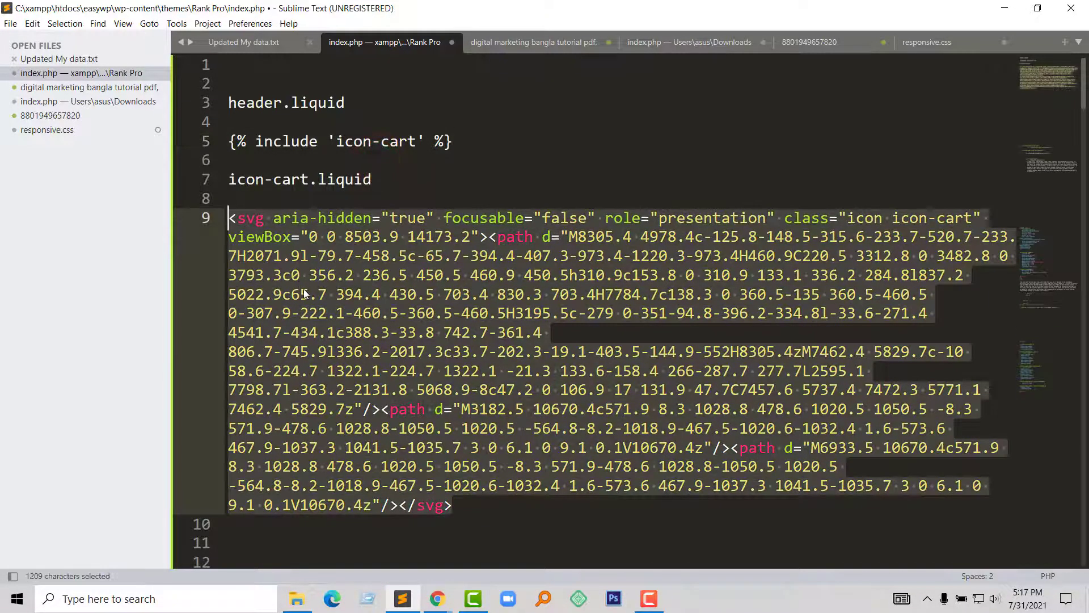
right_click(304, 291)
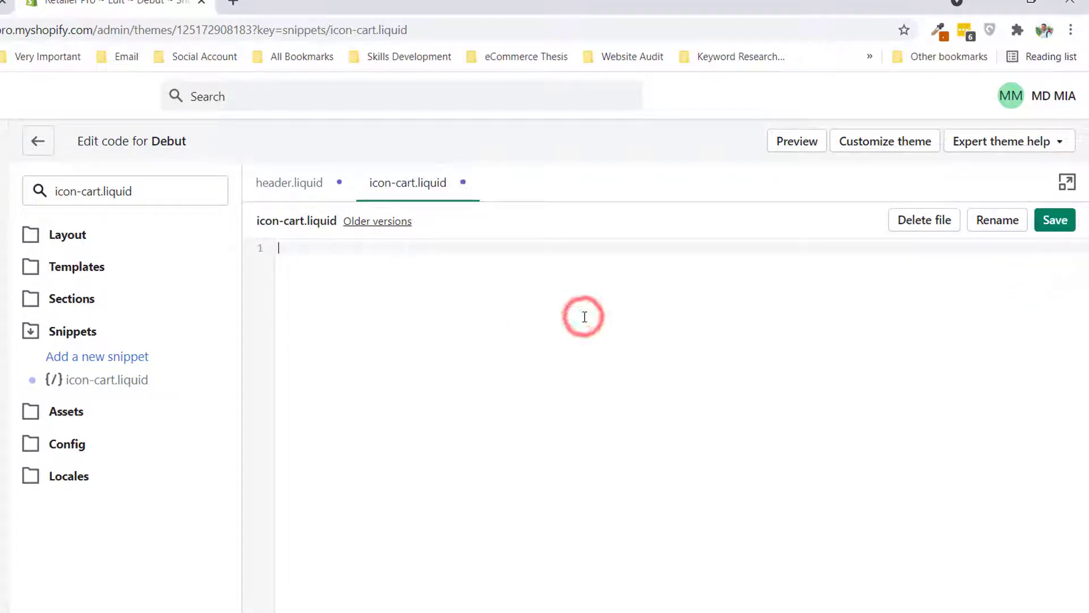
Paste the new SVG cart icon code into icon-cart.liquid and save the snippet.
right_click(583, 317)
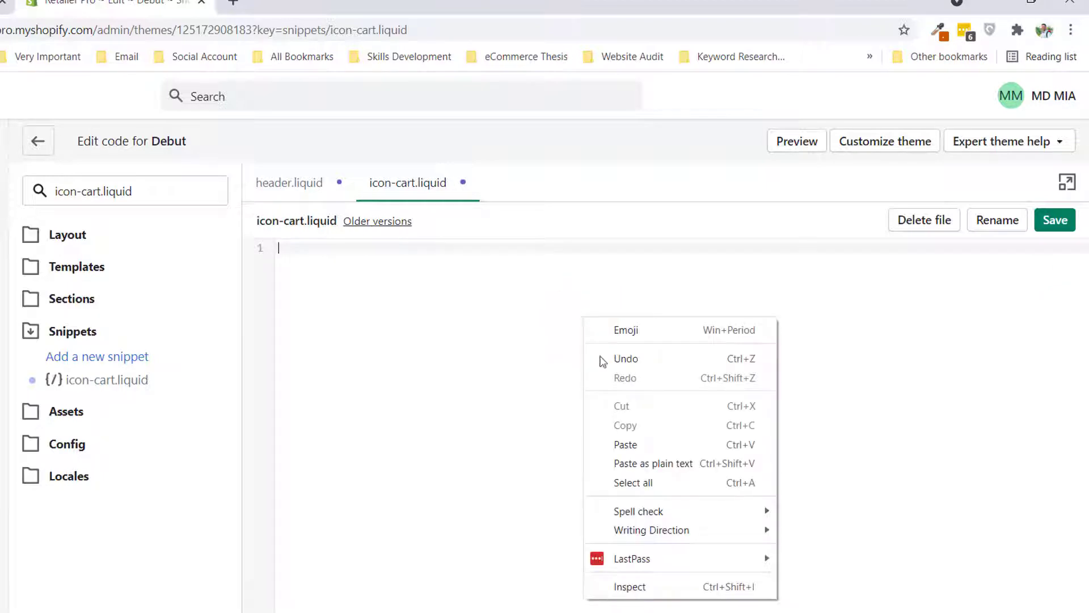
left_click(624, 445)
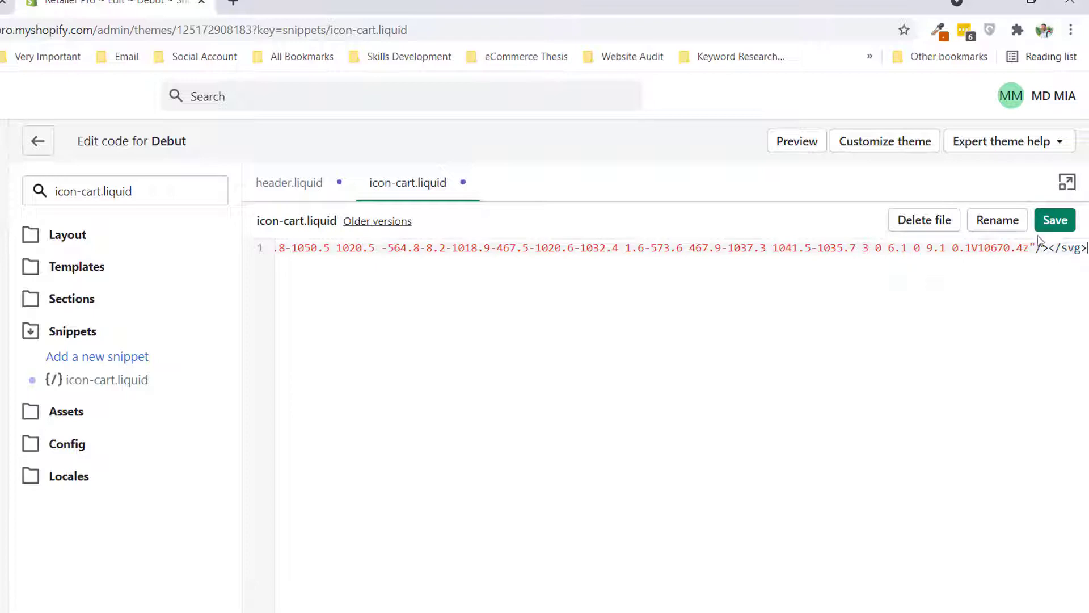
left_click(1055, 210)
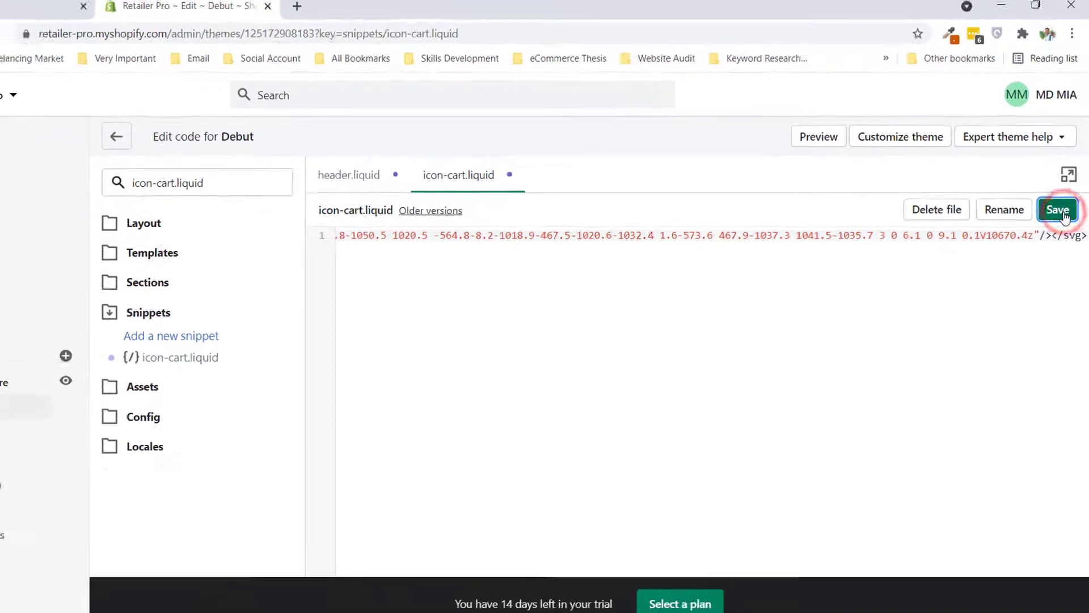
left_click(1057, 210)
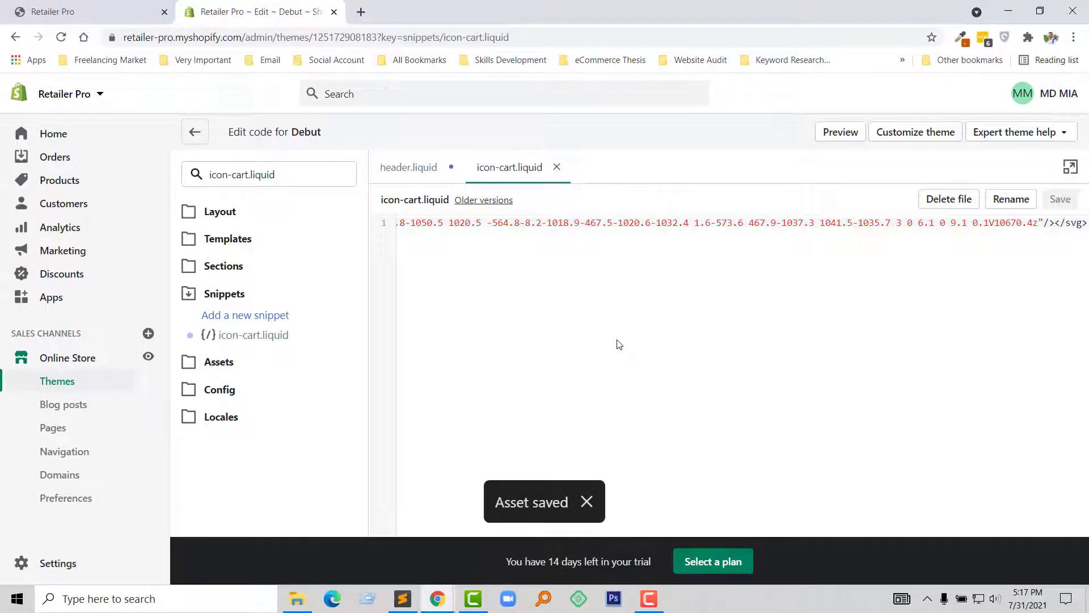